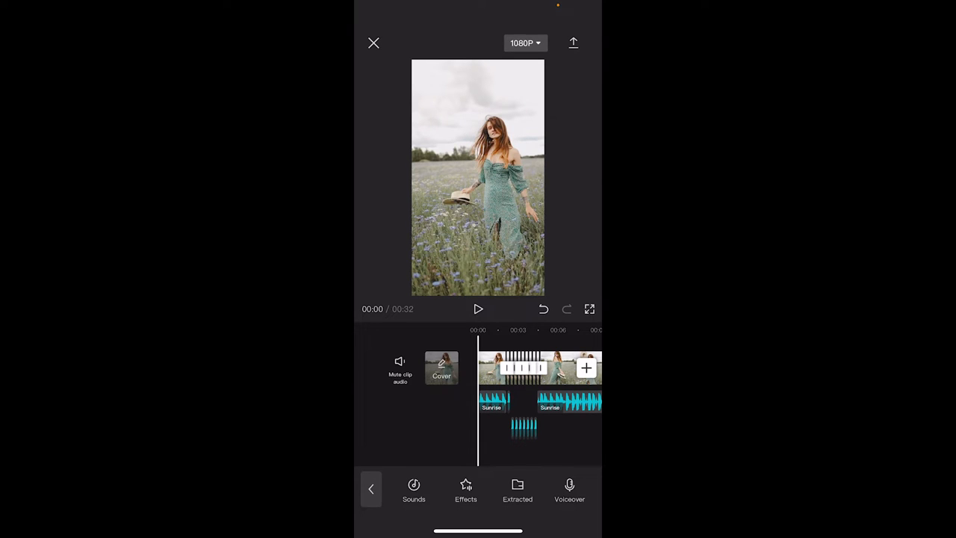
Preview the finished stutter edit, then create a new project with the 14-second field video.
{"action": "left_click", "coordinate": [478, 307]}
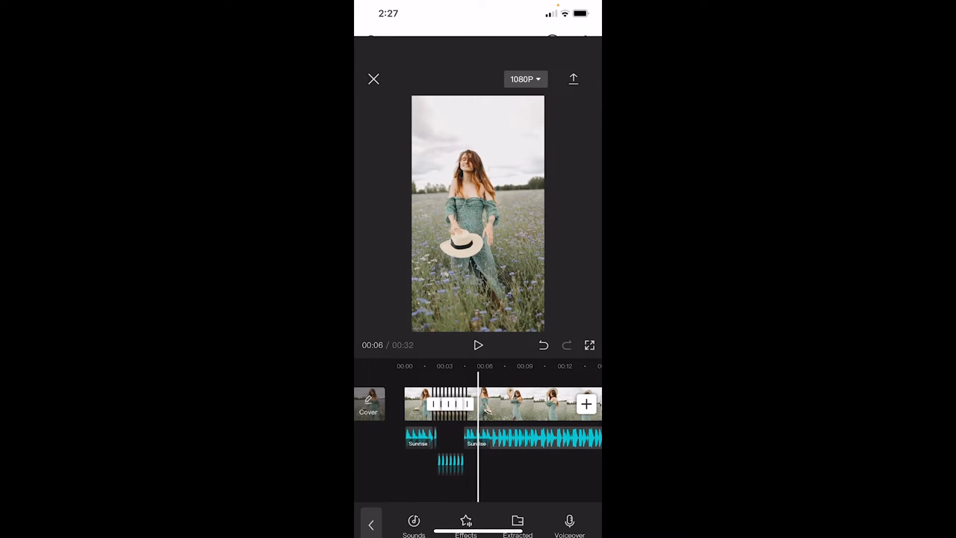
{"action": "left_click", "coordinate": [585, 403]}
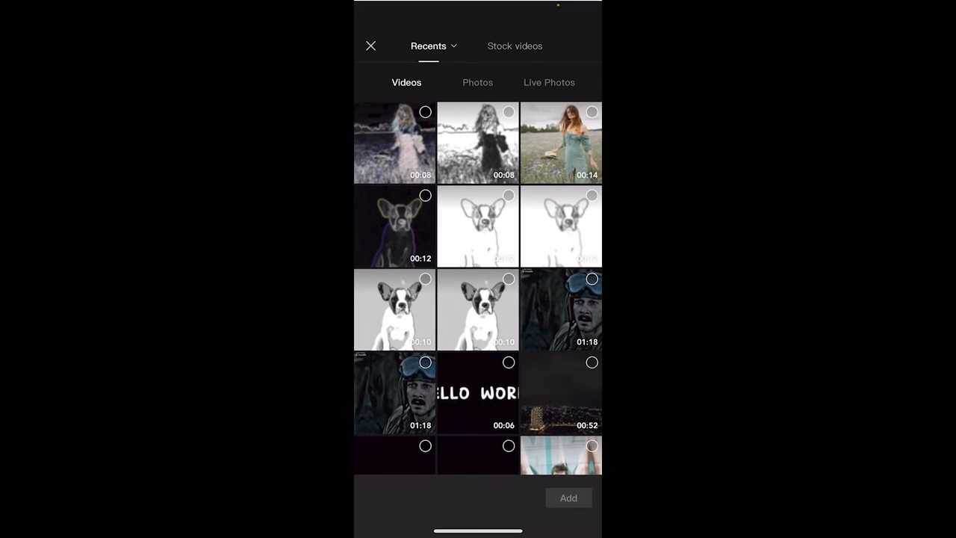
{"action": "left_click", "coordinate": [560, 143]}
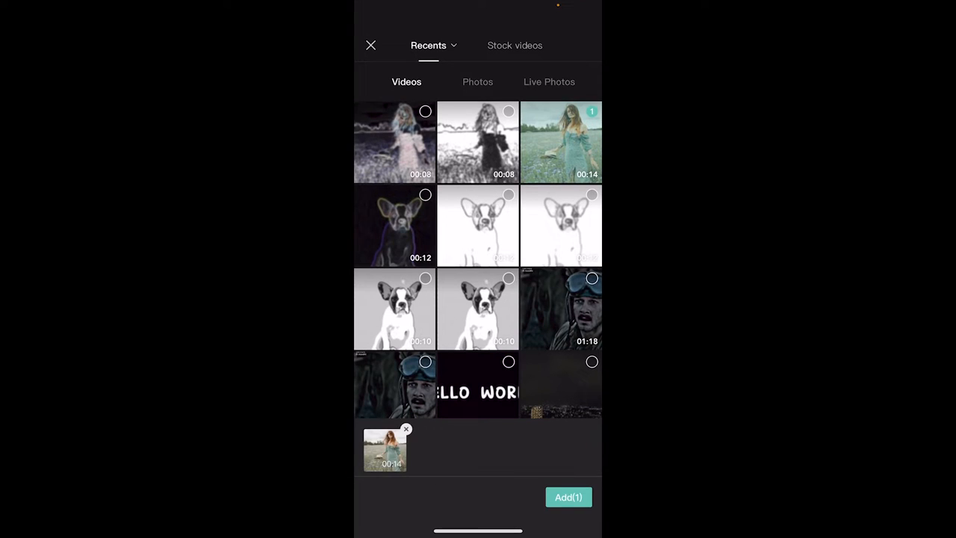
{"action": "left_click", "coordinate": [567, 496]}
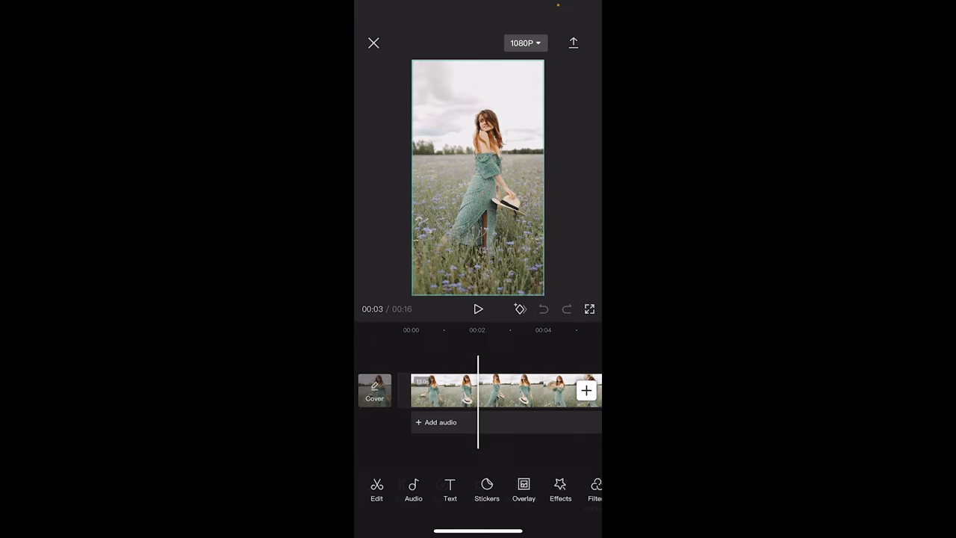
Select the field video clip on the timeline to prepare the split near 00:03.
{"action": "left_click", "coordinate": [505, 389]}
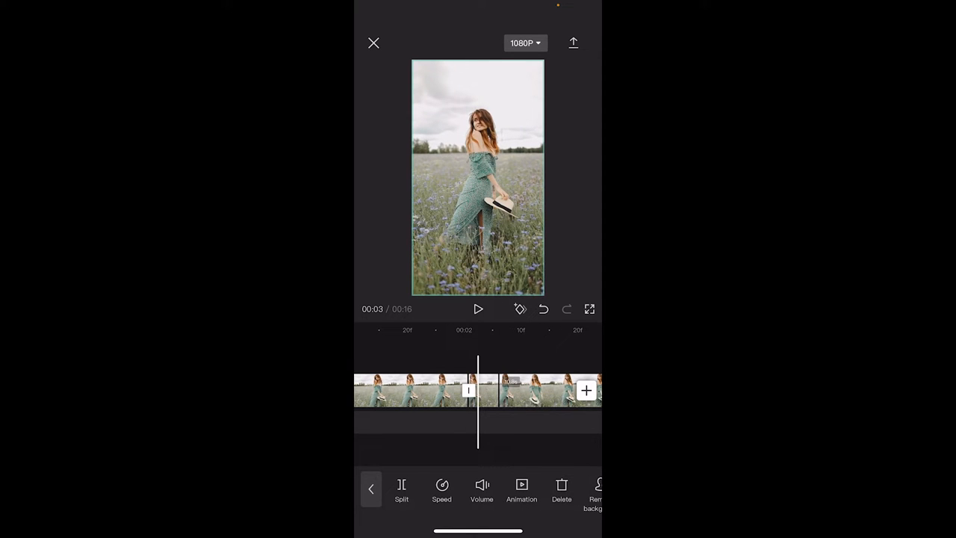
Isolate the short stutter piece of the clip and scroll the toolbar toward Copy.
{"action": "left_click", "coordinate": [489, 390]}
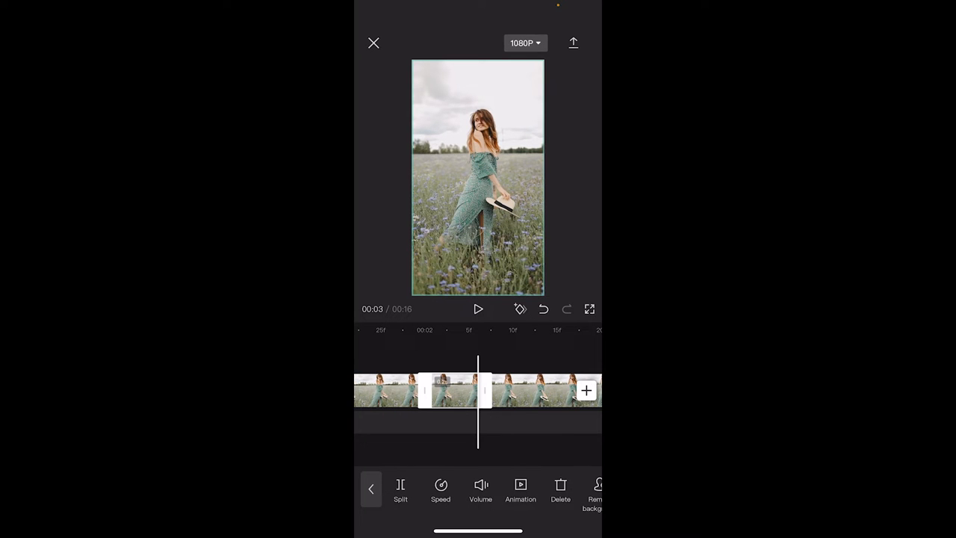
{"action": "scroll", "scroll_direction": "left", "scroll_amount": 3}
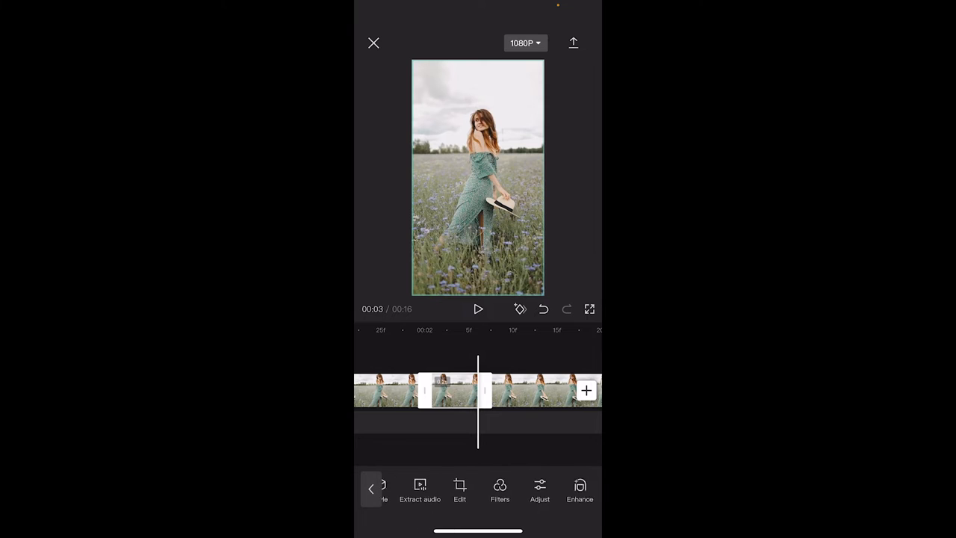
{"action": "scroll", "scroll_direction": "left", "scroll_amount": 3}
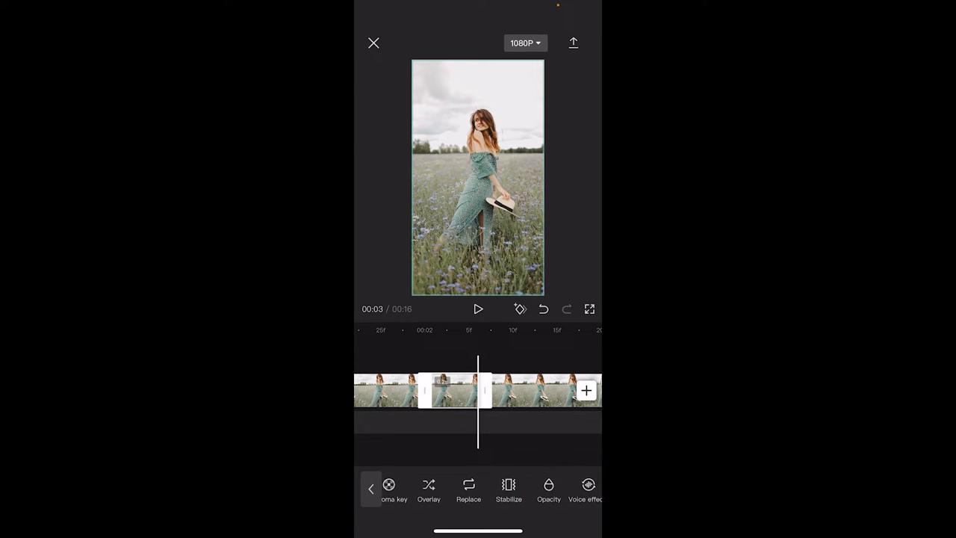
{"action": "scroll", "scroll_direction": "left", "scroll_amount": 3}
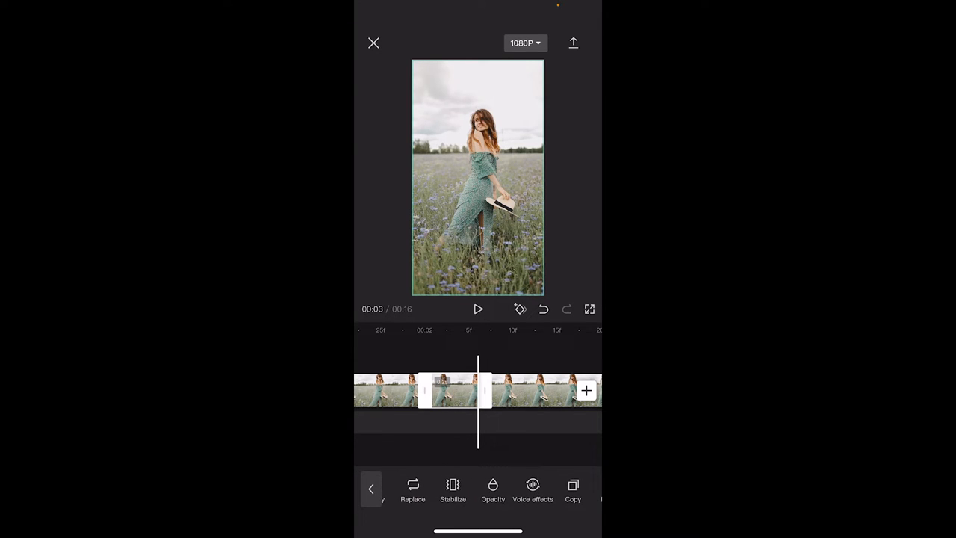
{"action": "scroll", "scroll_direction": "left", "scroll_amount": 3}
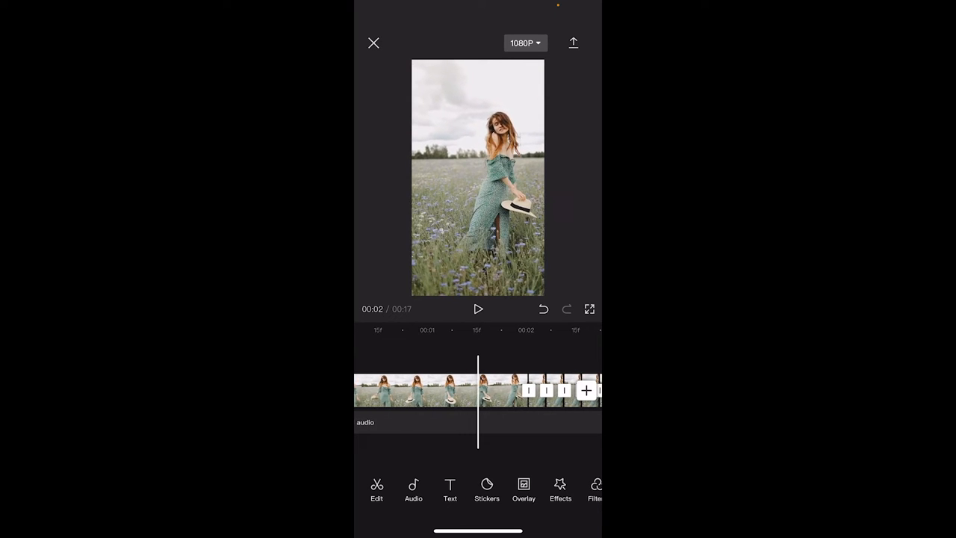
{"action": "left_click", "coordinate": [478, 308]}
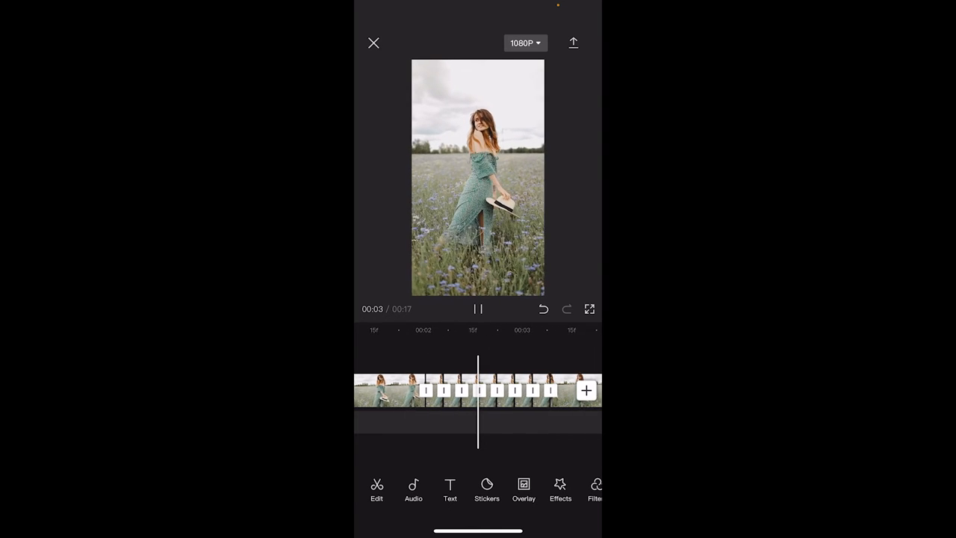
{"action": "left_click", "coordinate": [478, 308]}
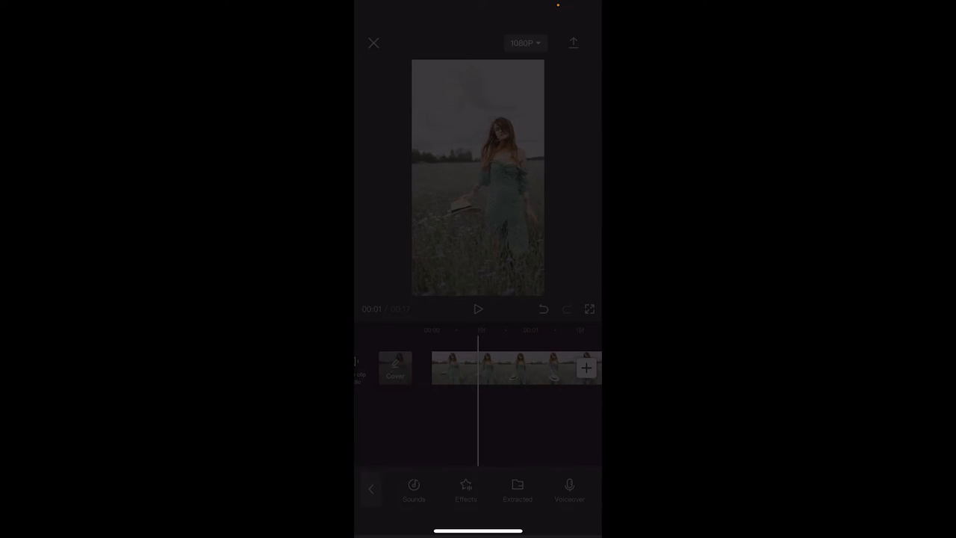
Add the fm,etc song from the Vlog sound category as background music.
{"action": "left_click", "coordinate": [414, 489]}
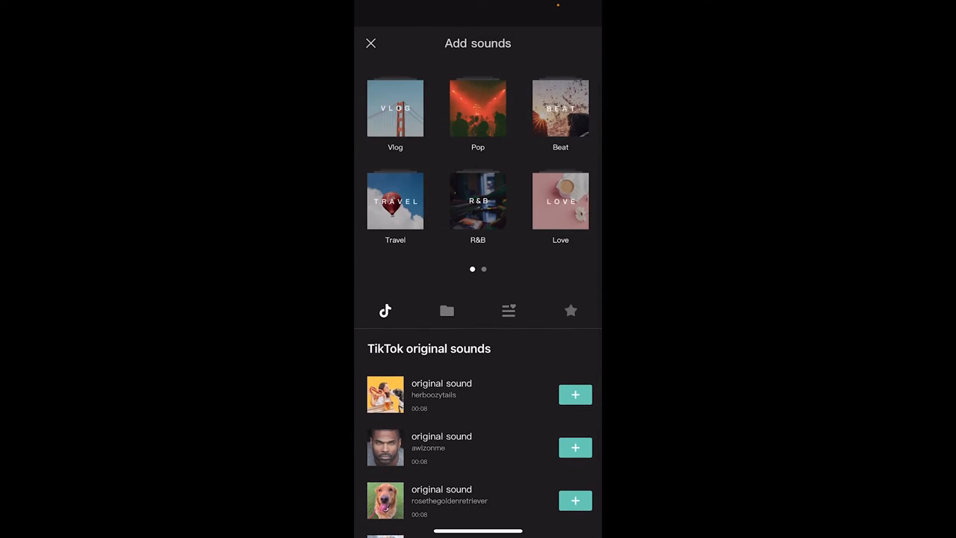
{"action": "left_click", "coordinate": [394, 107]}
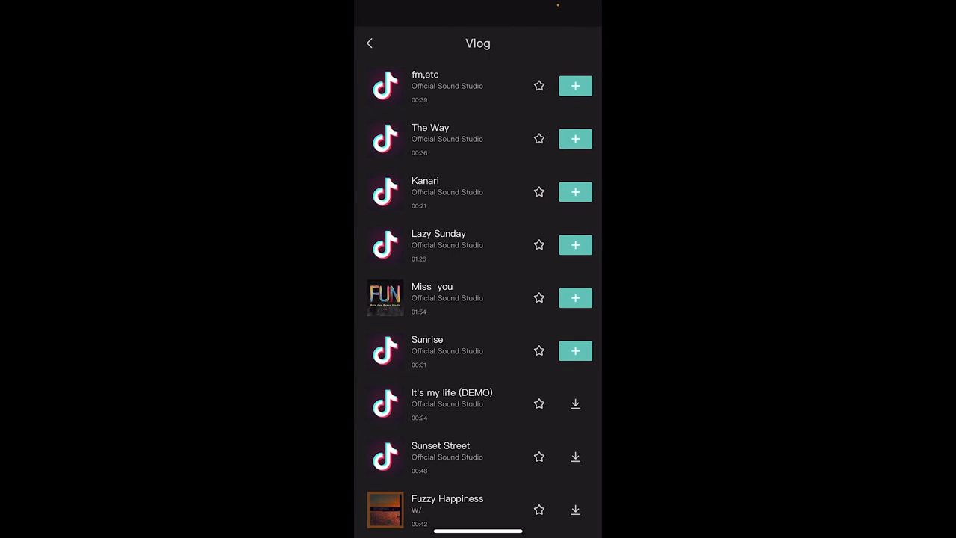
{"action": "left_click", "coordinate": [573, 85]}
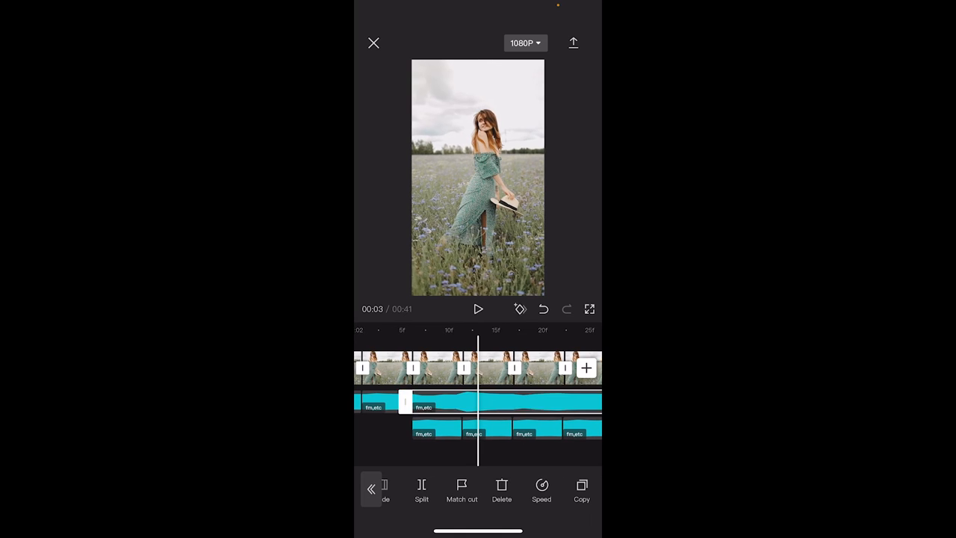
{"action": "scroll", "scroll_direction": "left", "scroll_amount": 3}
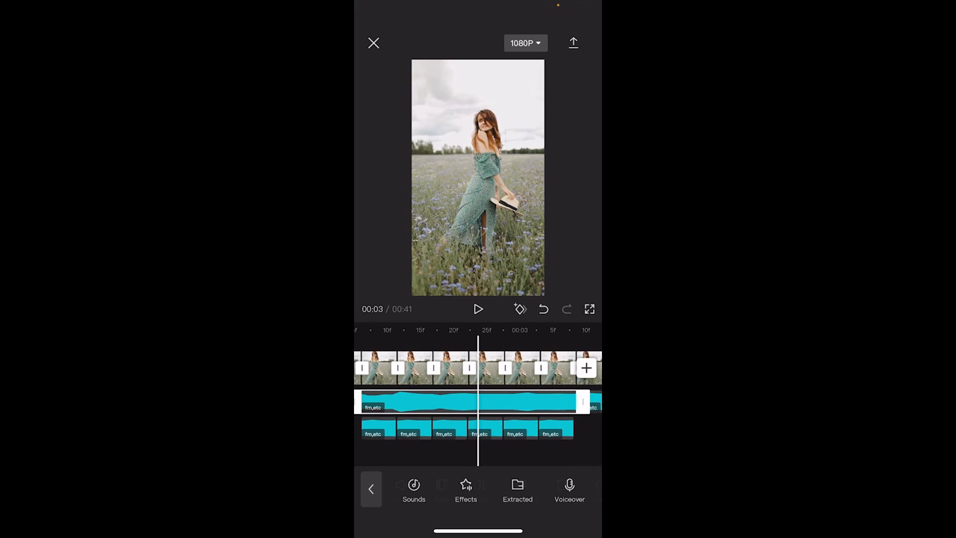
{"action": "left_click", "coordinate": [470, 402]}
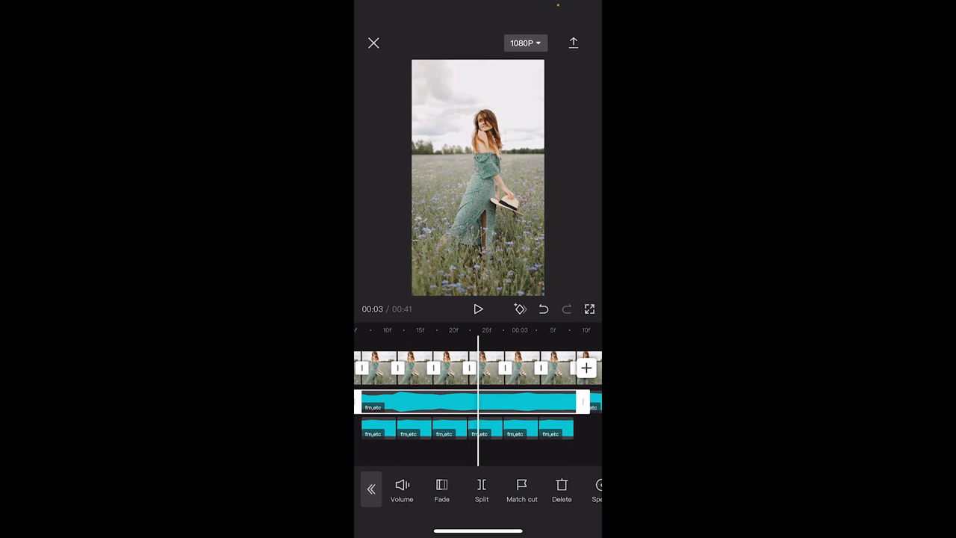
{"action": "scroll", "scroll_direction": "left", "scroll_amount": 3}
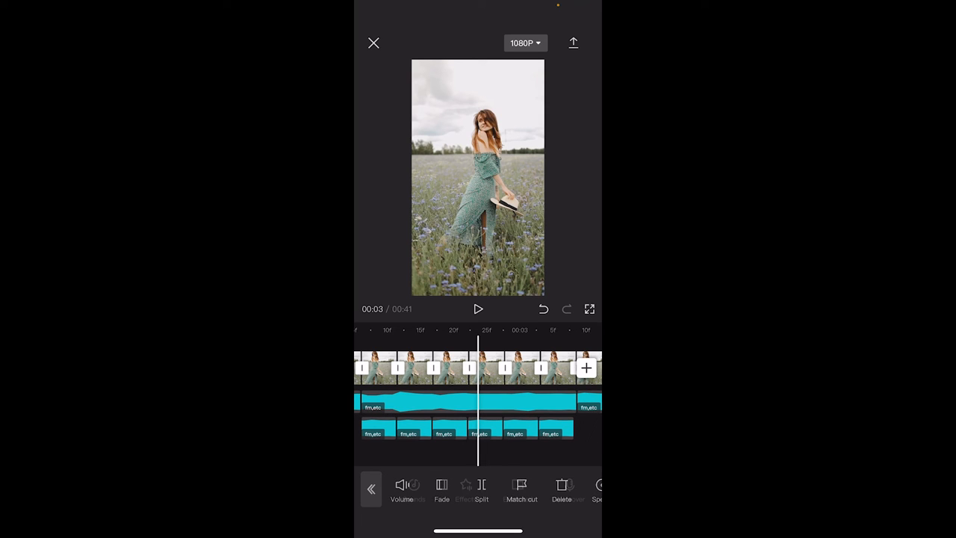
{"action": "left_click", "coordinate": [370, 488]}
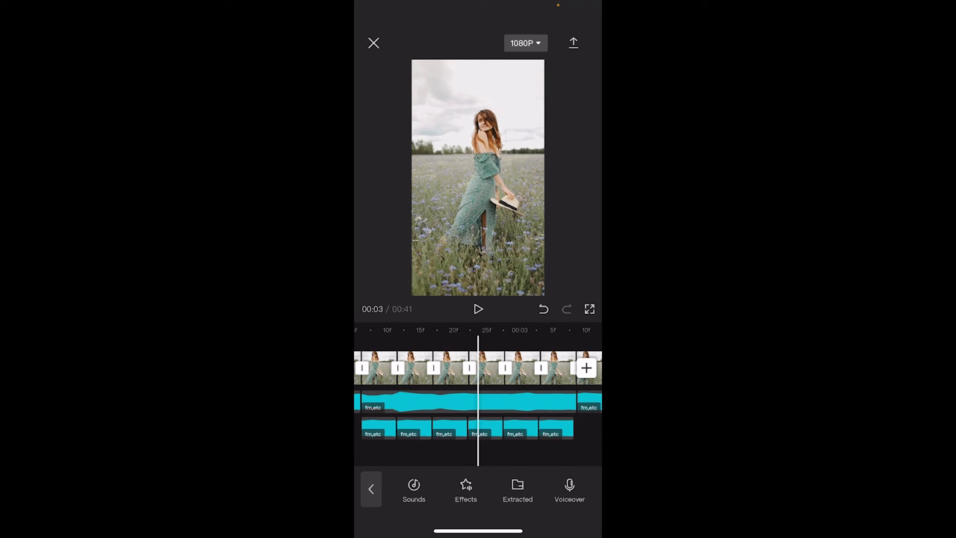
{"action": "left_click", "coordinate": [478, 407]}
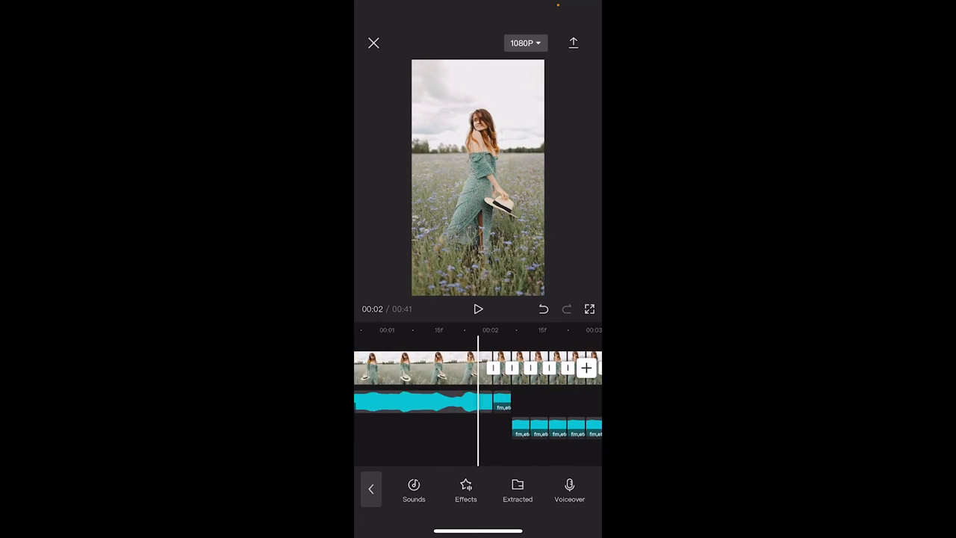
{"action": "left_click", "coordinate": [478, 307]}
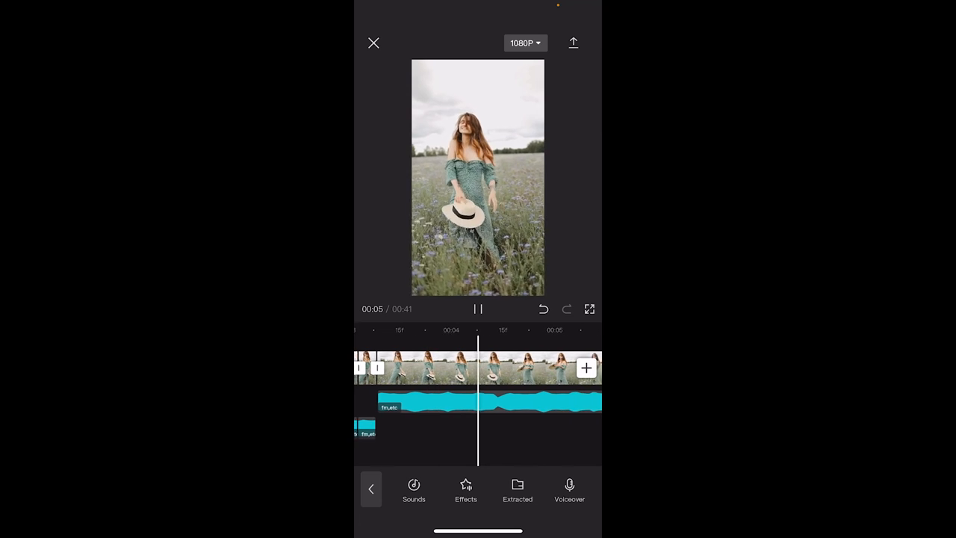
{"action": "left_click", "coordinate": [478, 308]}
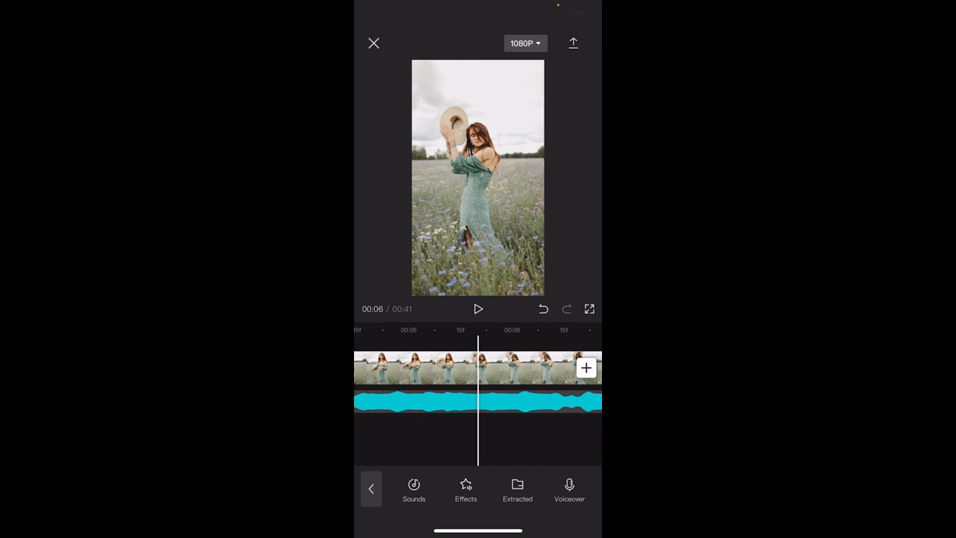